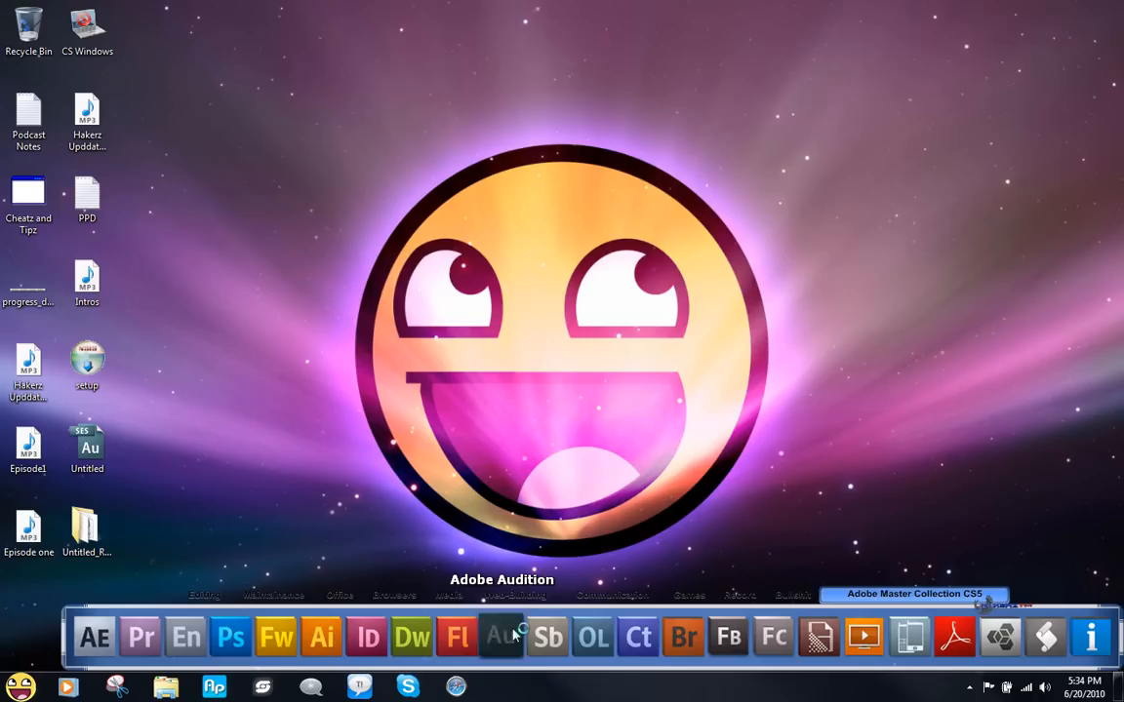
Step: Launch Adobe Audition from the Master Collection dock into an empty multitrack session
click(499, 638)
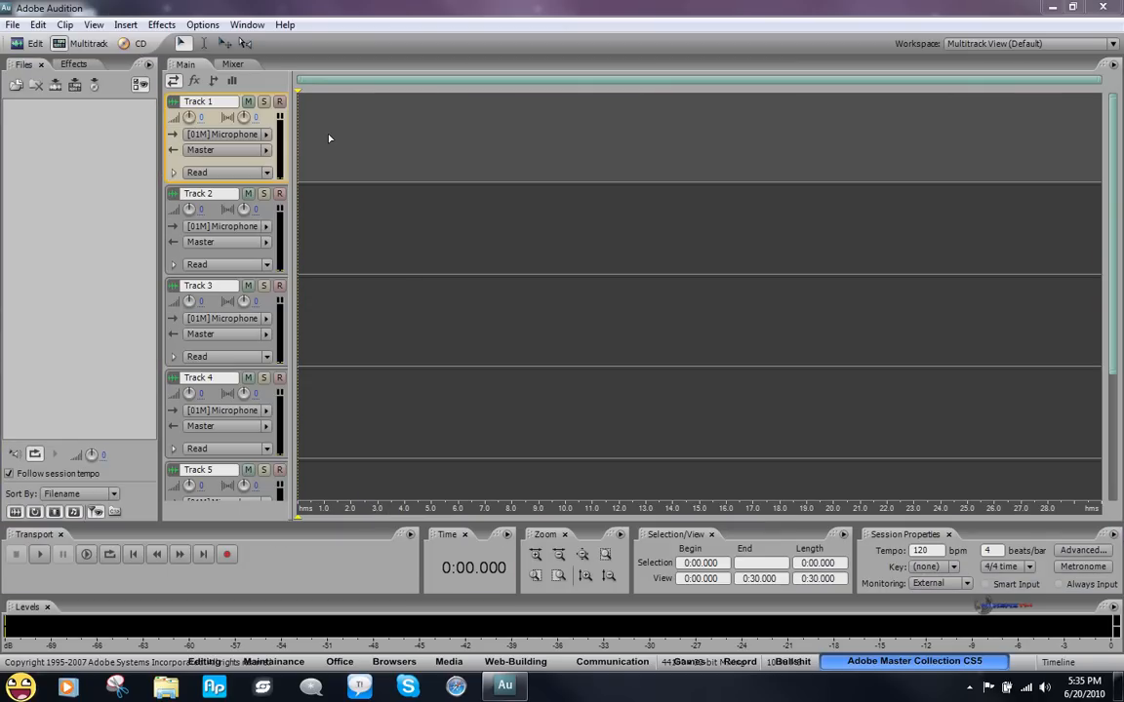
mouse_move(199, 101)
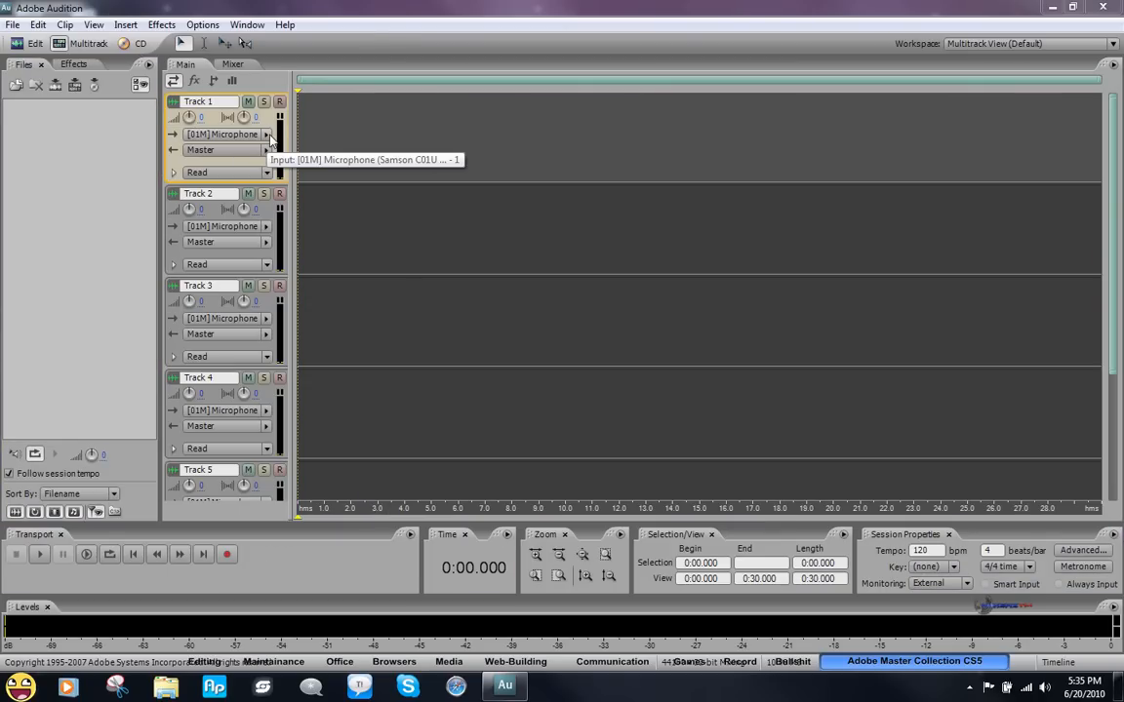
Step: Set Track 1's input to Stereo [04S] Microphone (4- Logitech)
click(266, 133)
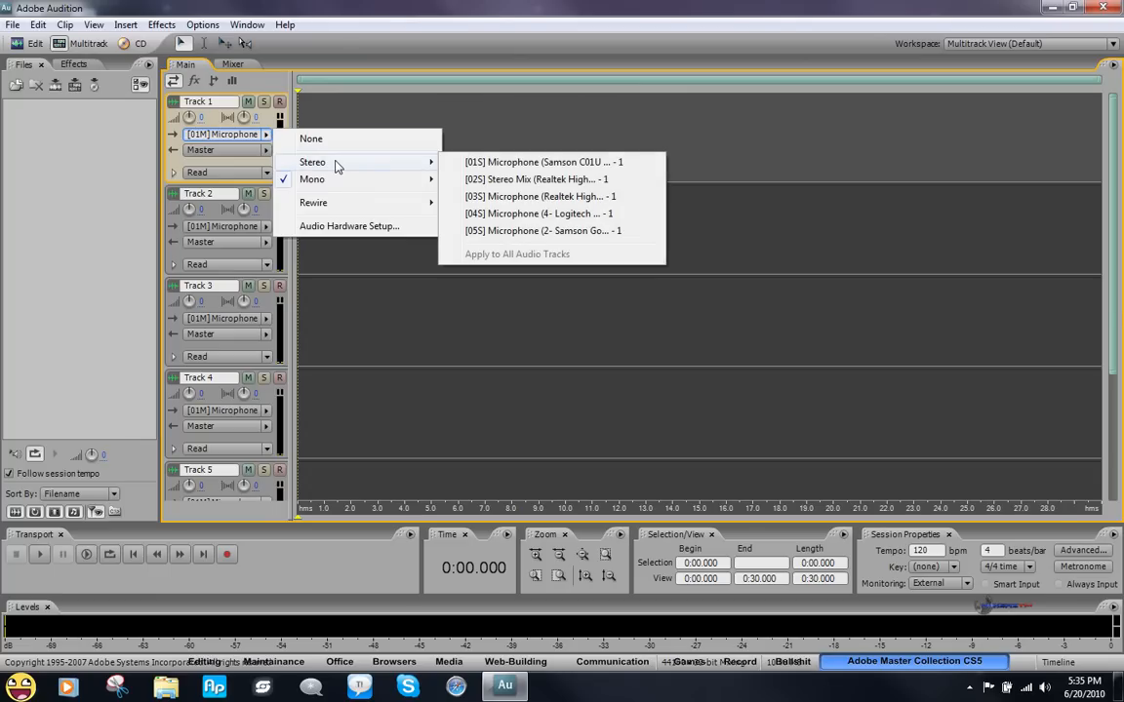
mouse_move(341, 166)
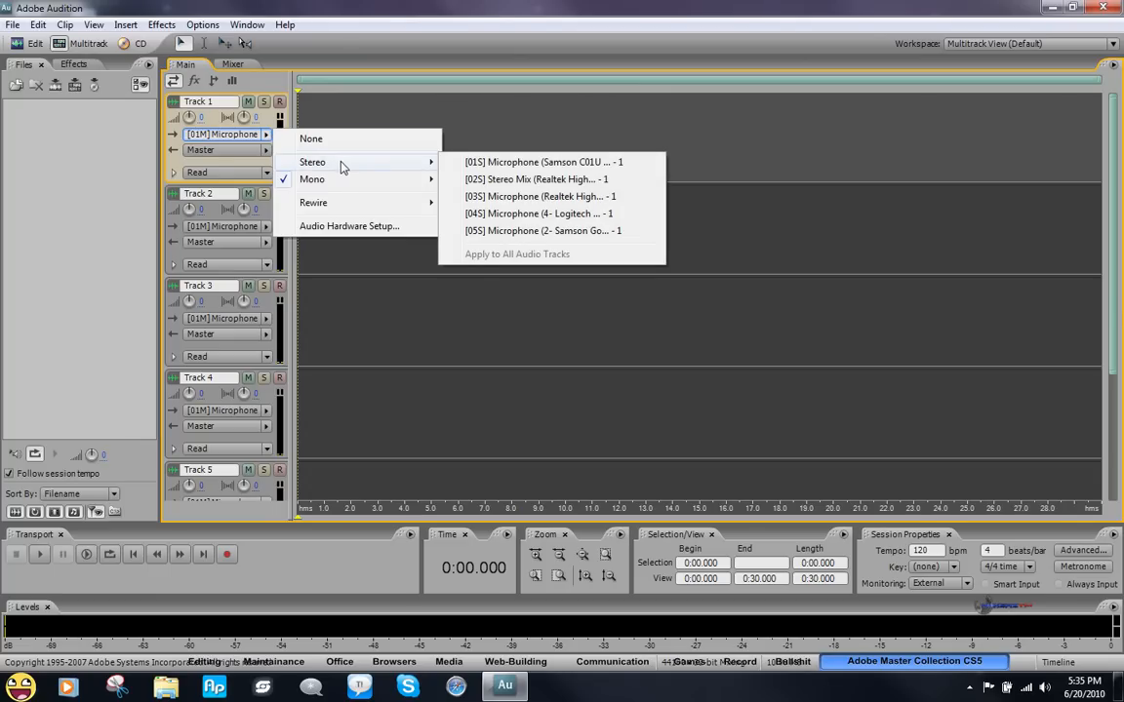
click(536, 213)
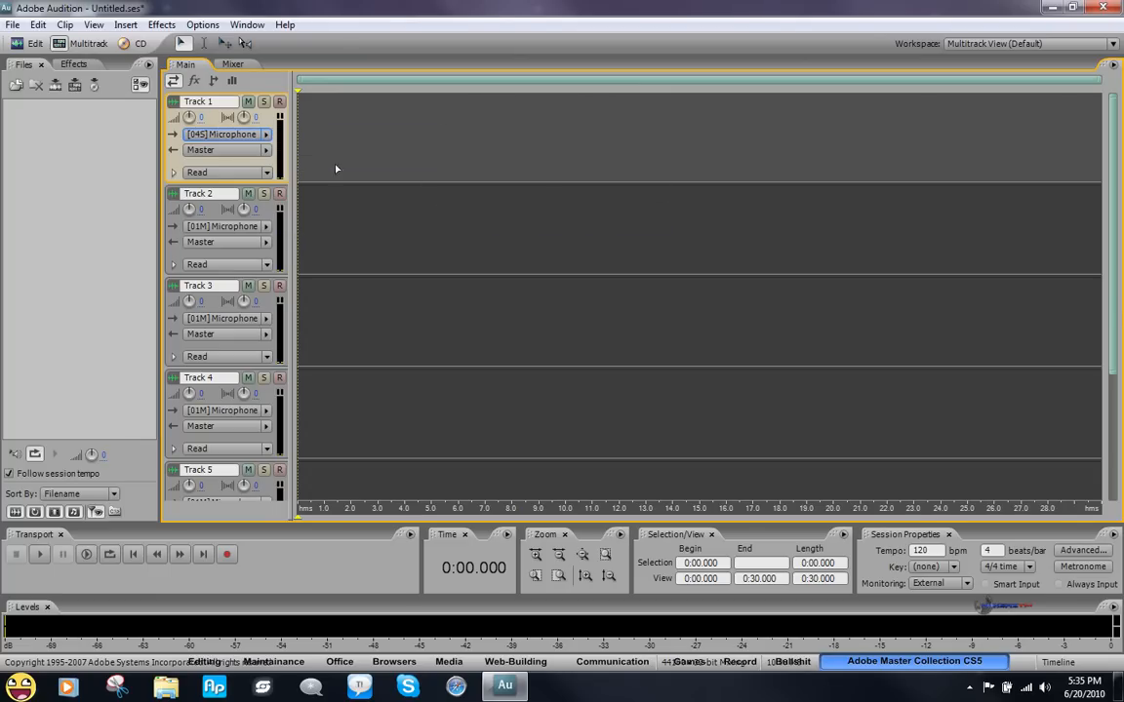
mouse_move(246, 193)
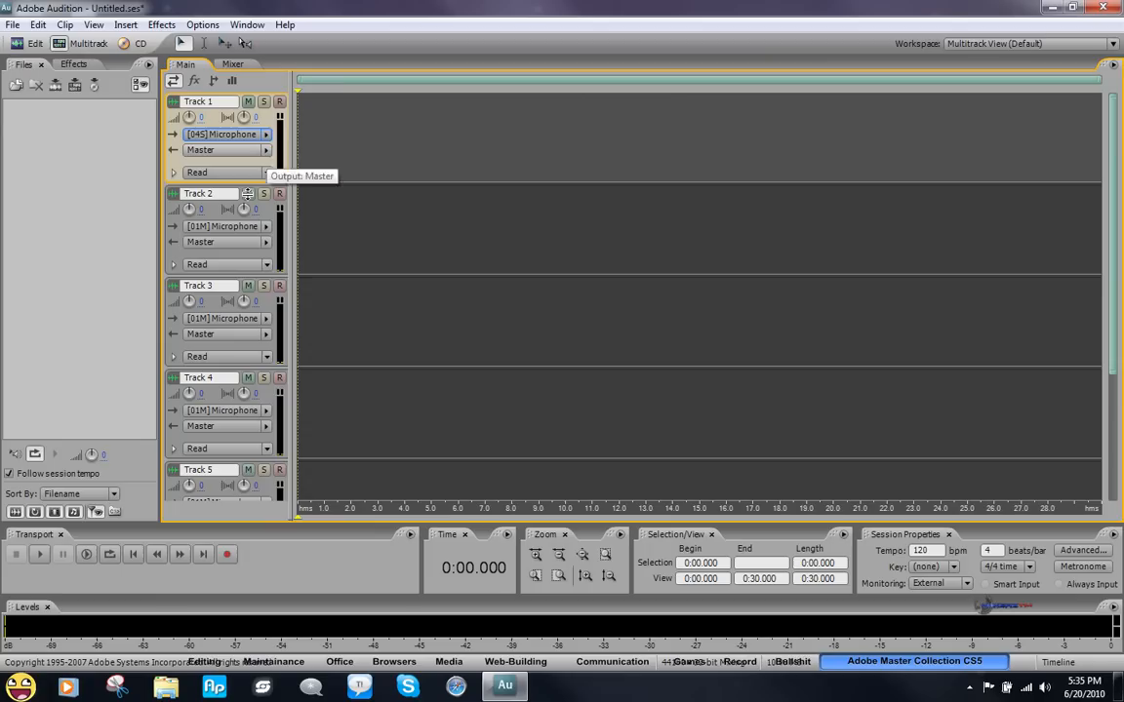
mouse_move(266, 227)
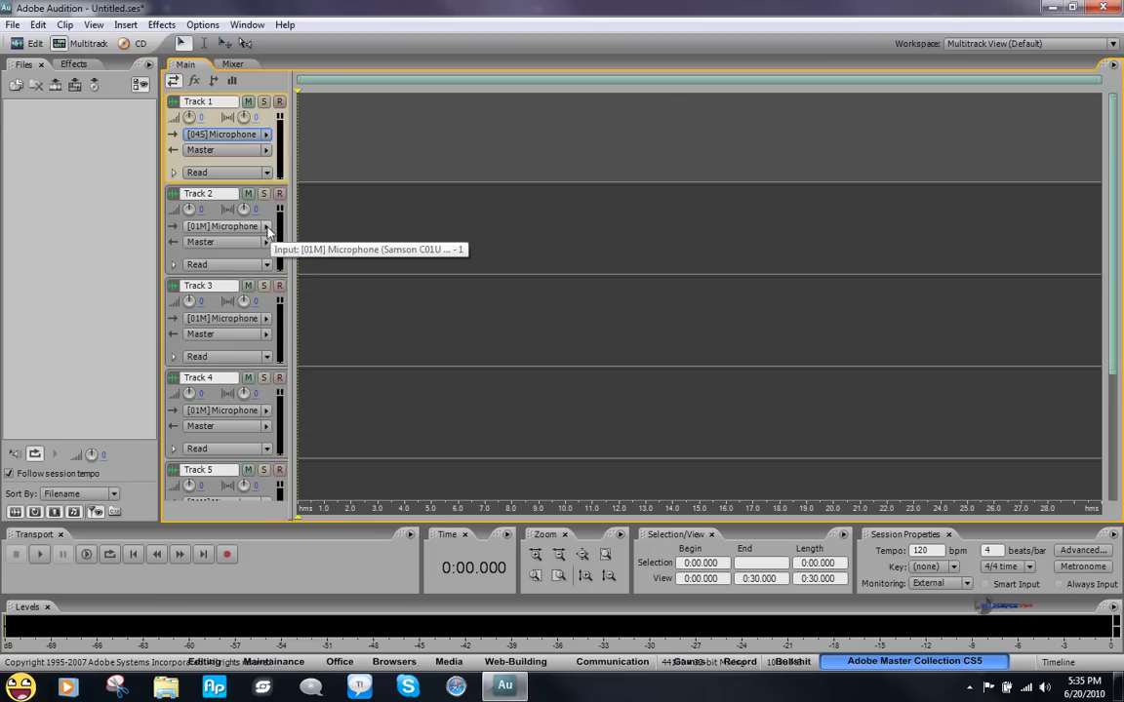
Step: Set Track 2 to [05S] Samson Go and Track 3 to [03S] Realtek stereo microphones
click(266, 226)
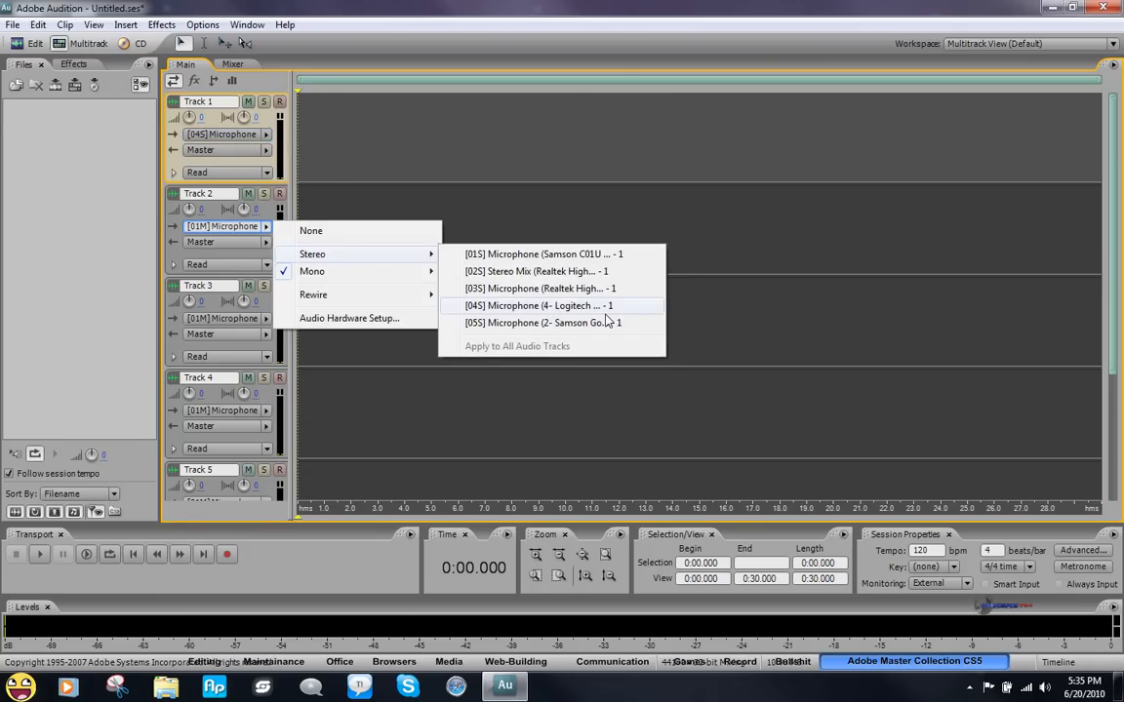
click(542, 322)
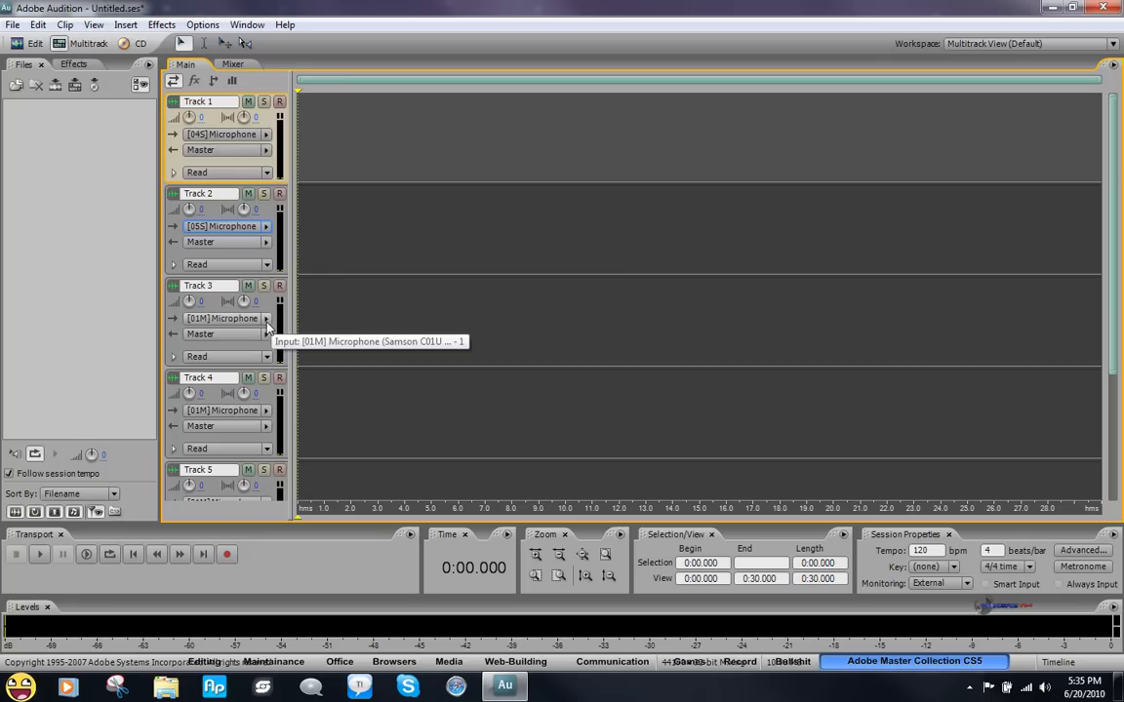
click(266, 318)
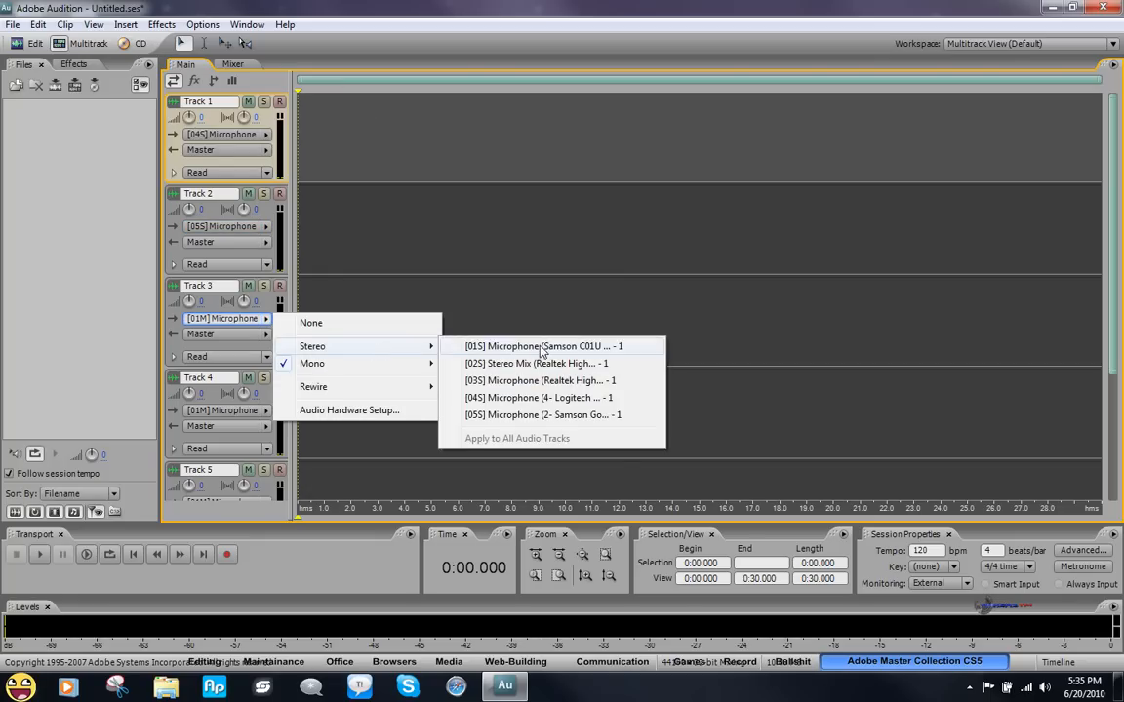
mouse_move(539, 398)
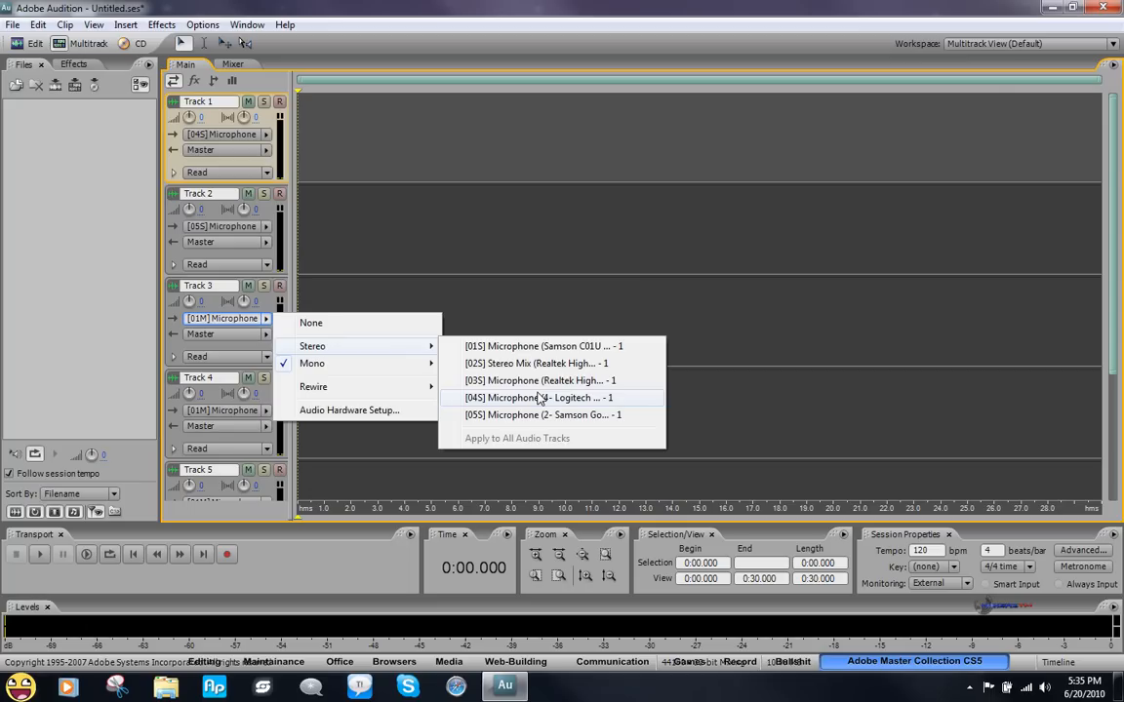
mouse_move(554, 418)
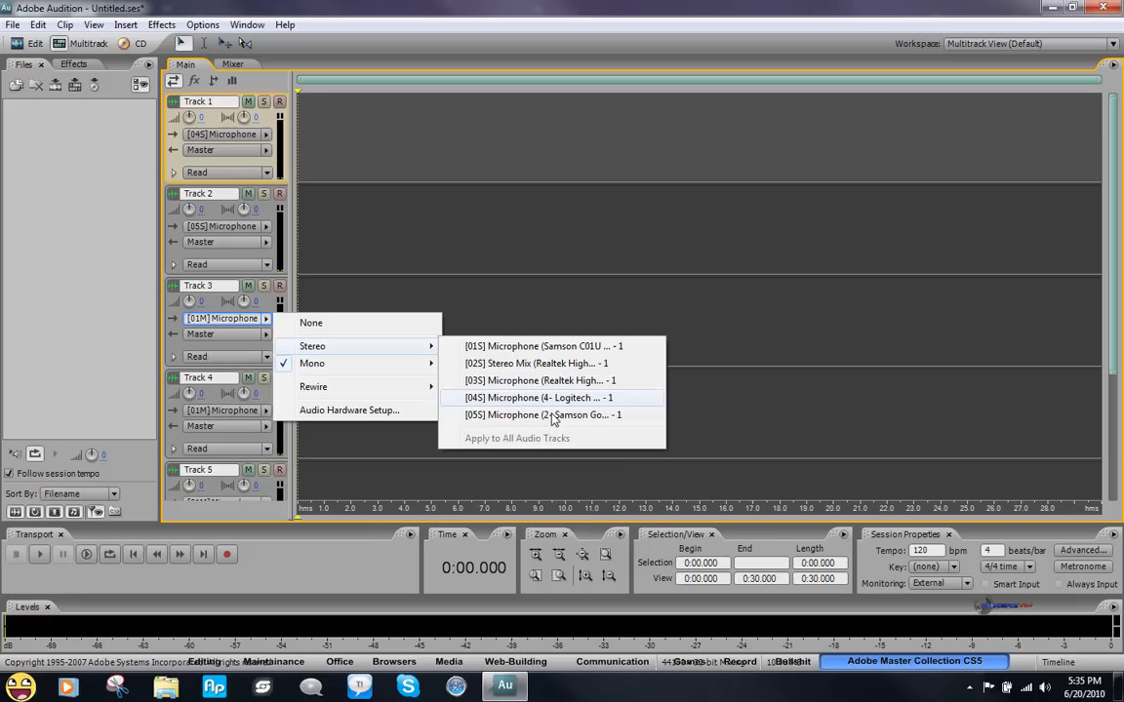
mouse_move(550, 380)
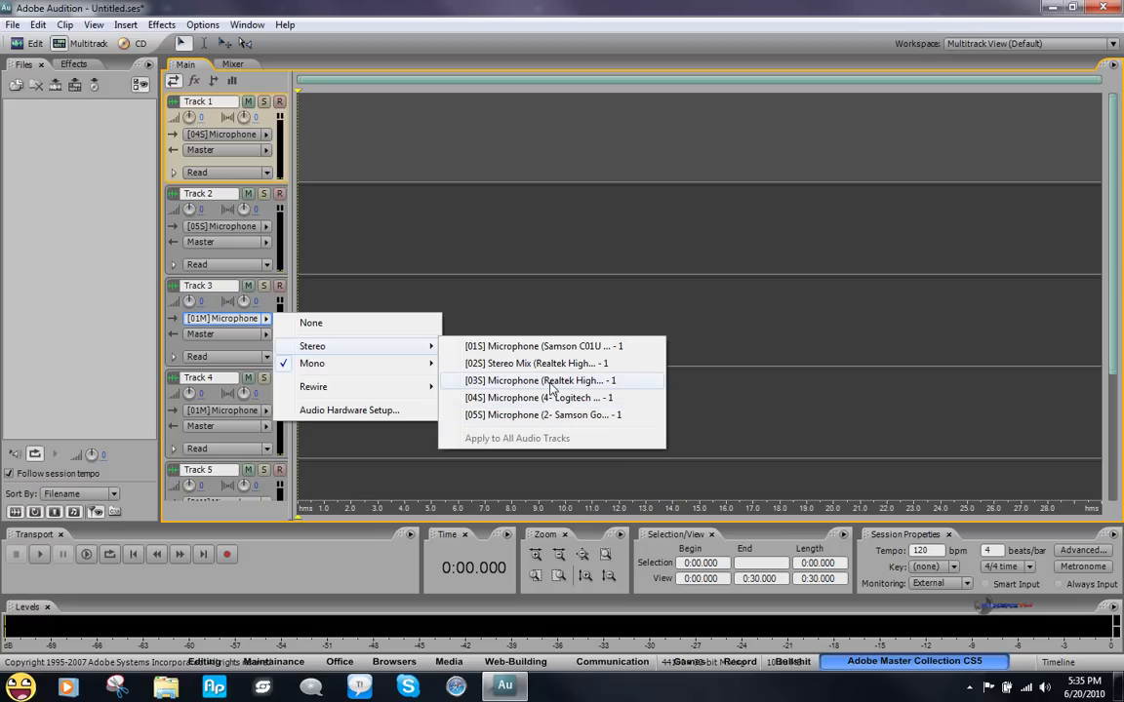
click(535, 381)
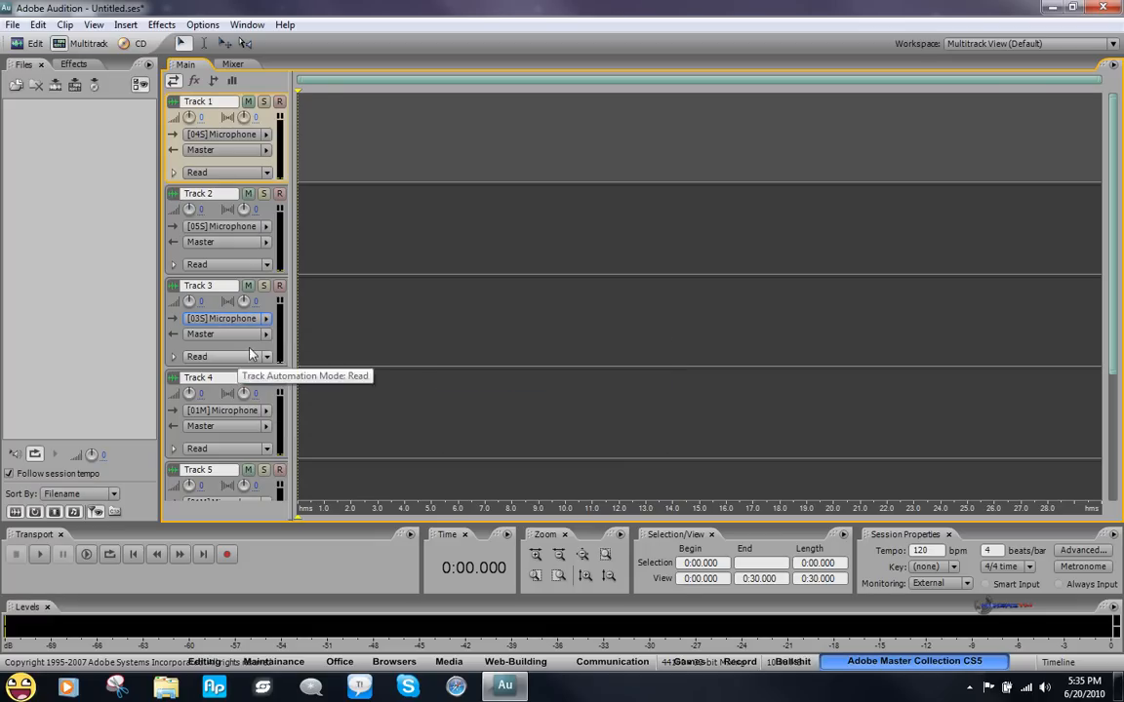
mouse_move(281, 101)
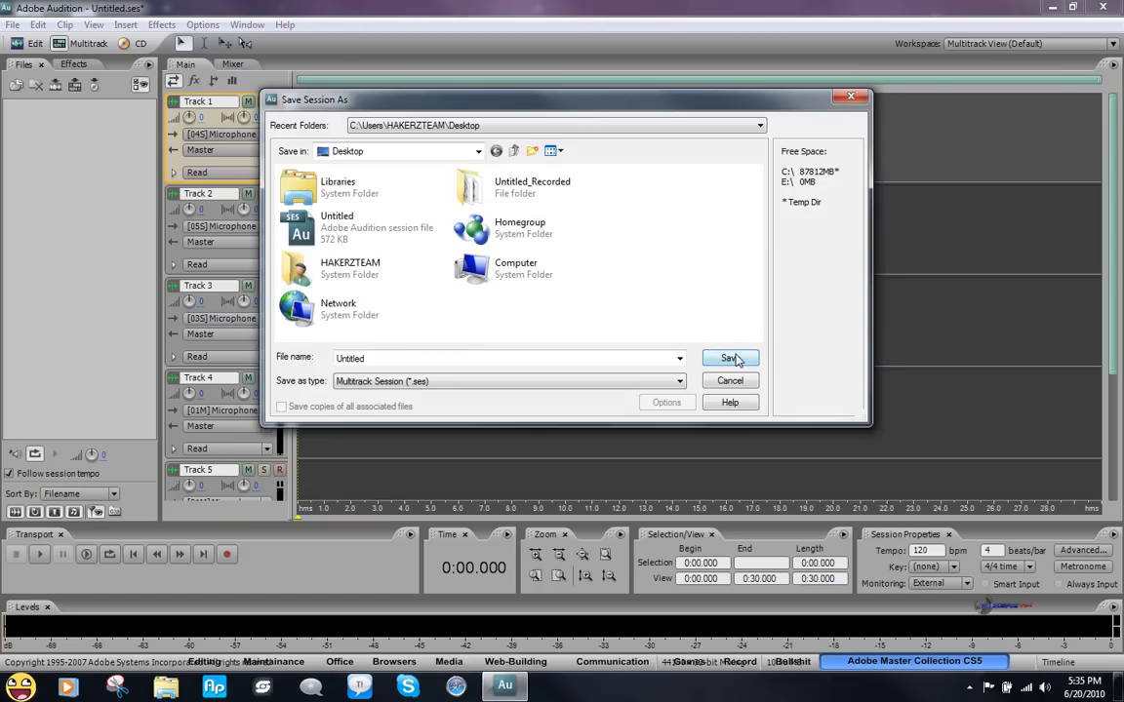
Step: Save the session as Untitled.ses on the desktop, overwriting the existing file
click(729, 359)
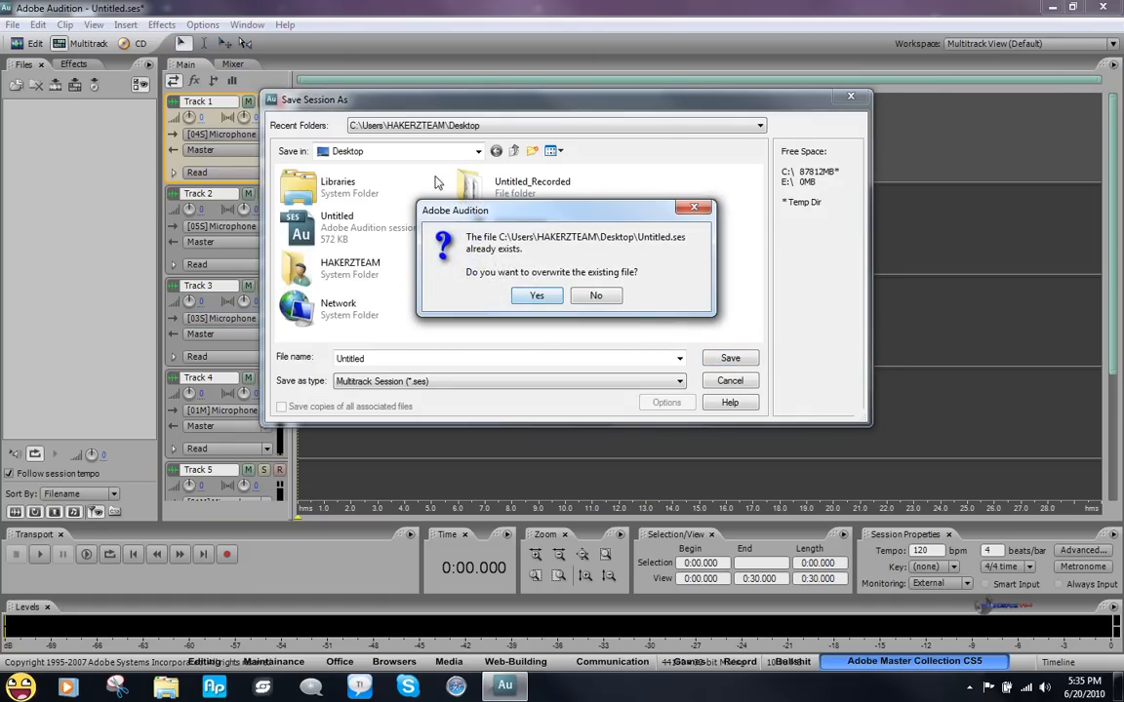
click(534, 296)
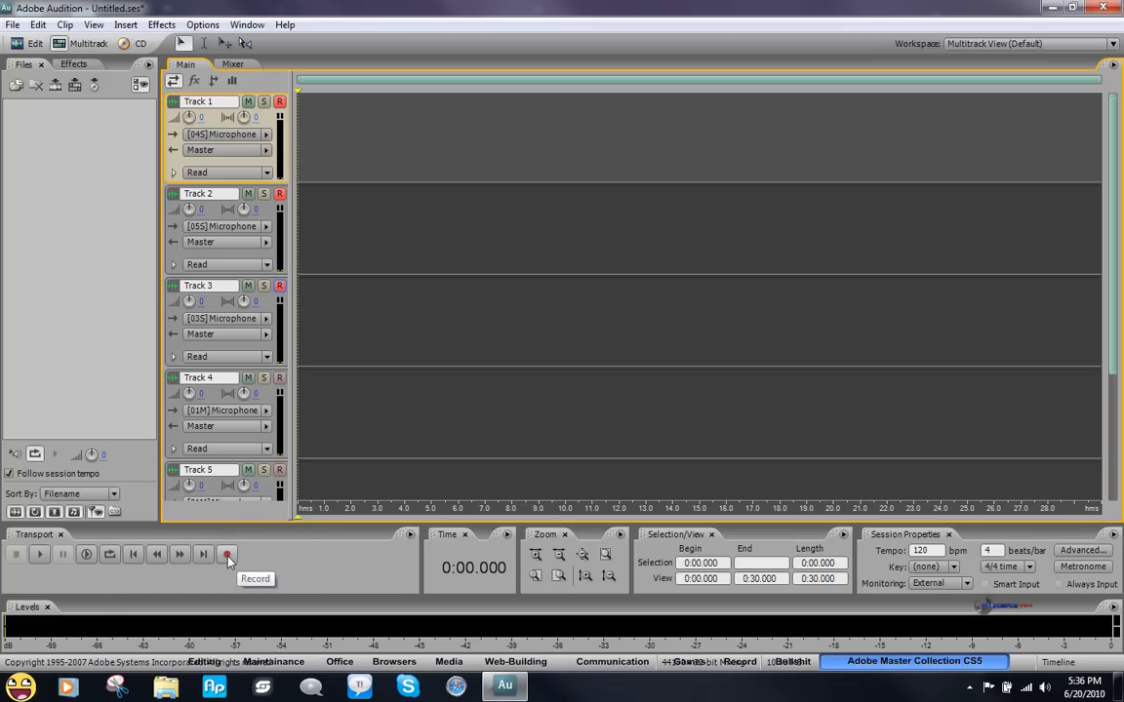
Step: Record a short simultaneous take, creating one clip each on Tracks 1–3
click(226, 554)
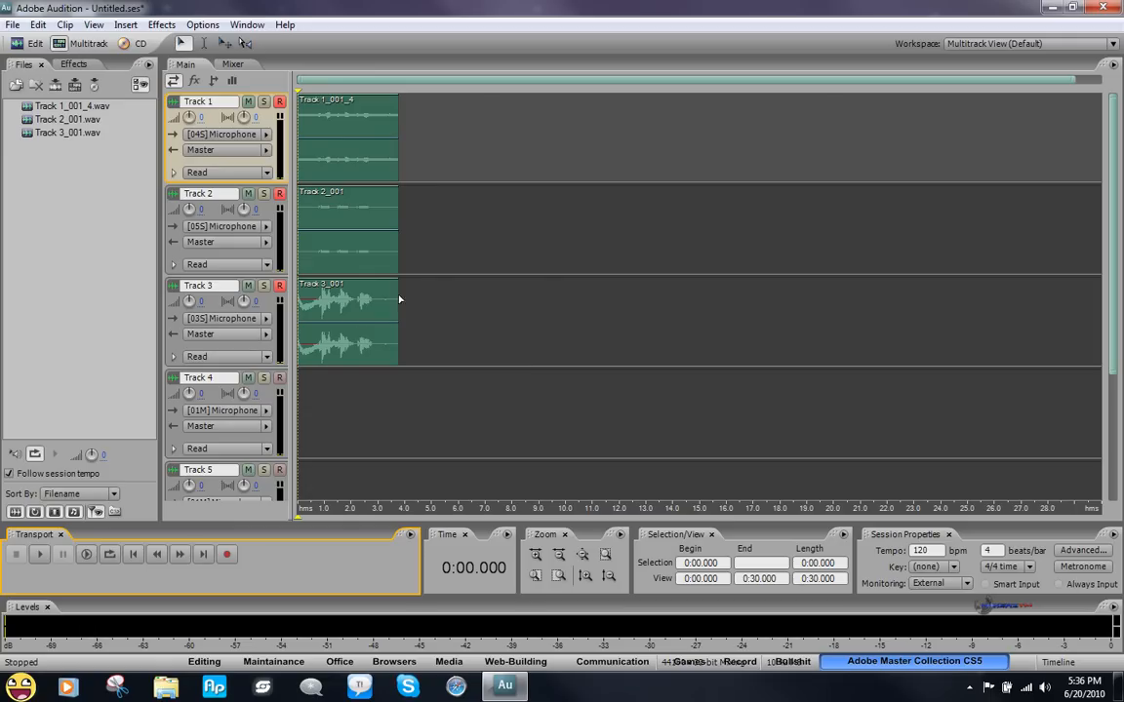
mouse_move(390, 335)
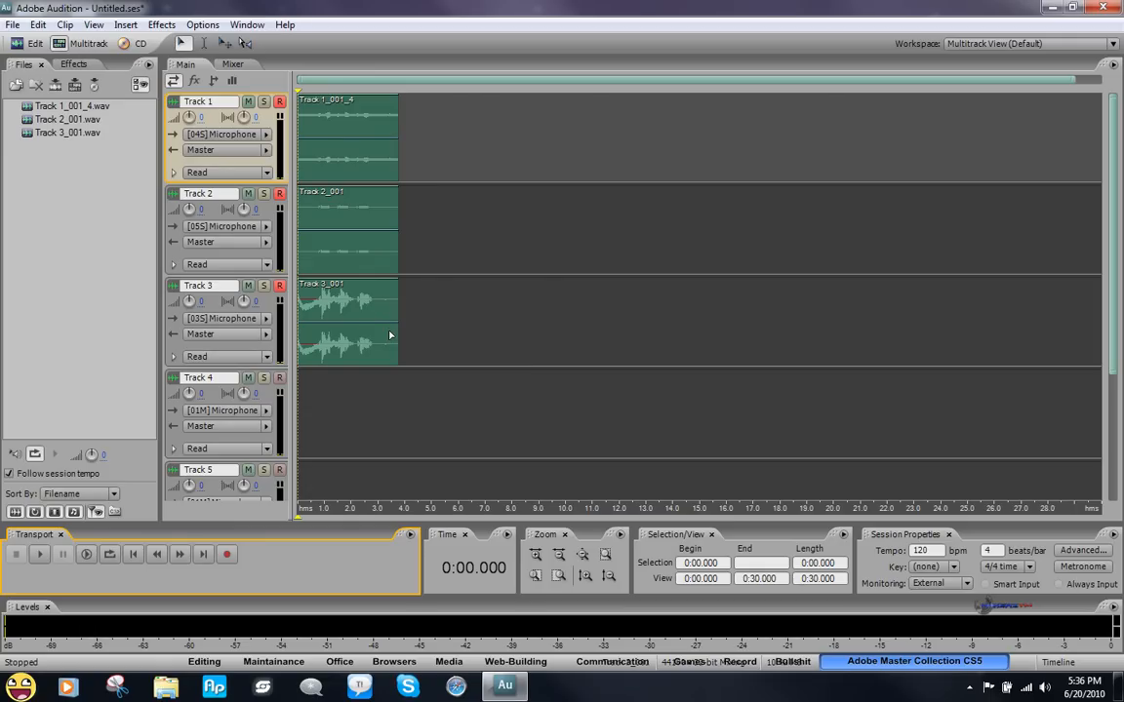
mouse_move(351, 389)
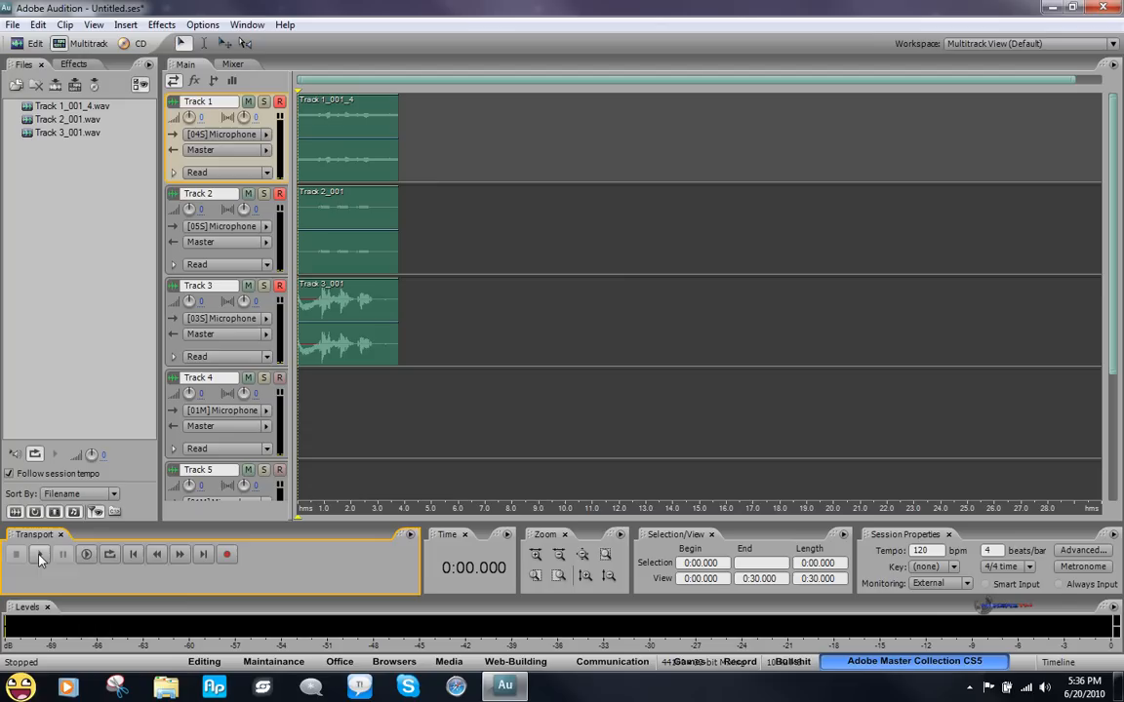
Step: Run a second recording pass and pause it at about 2.8 seconds
click(39, 555)
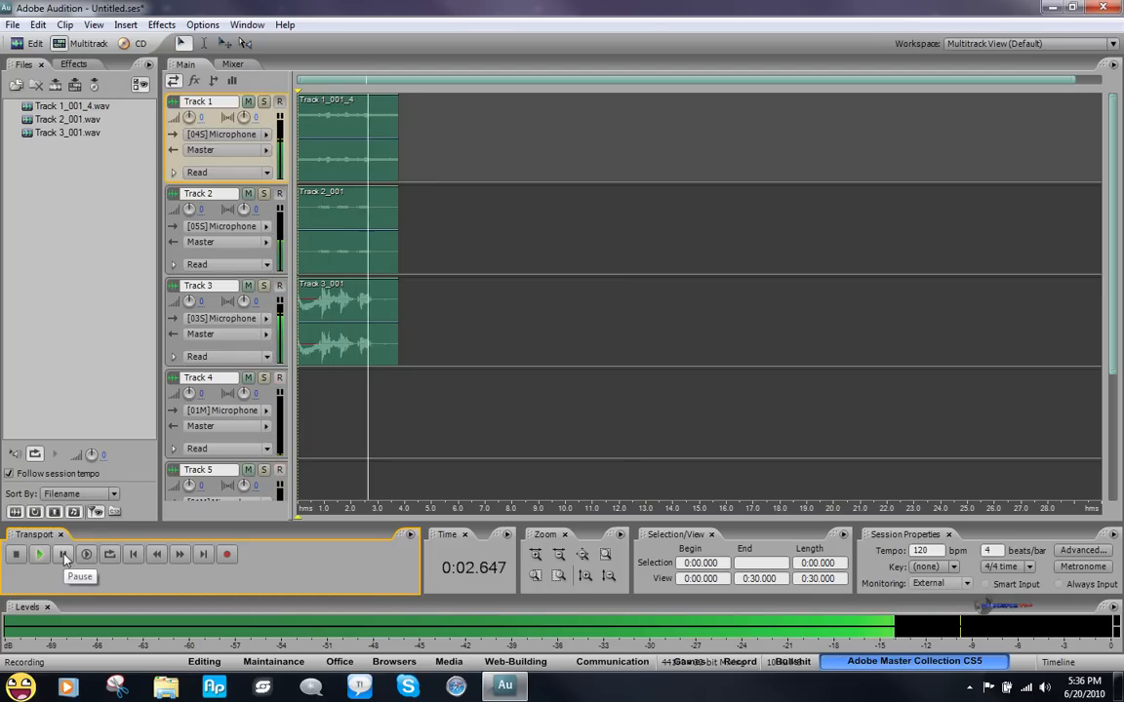
click(39, 554)
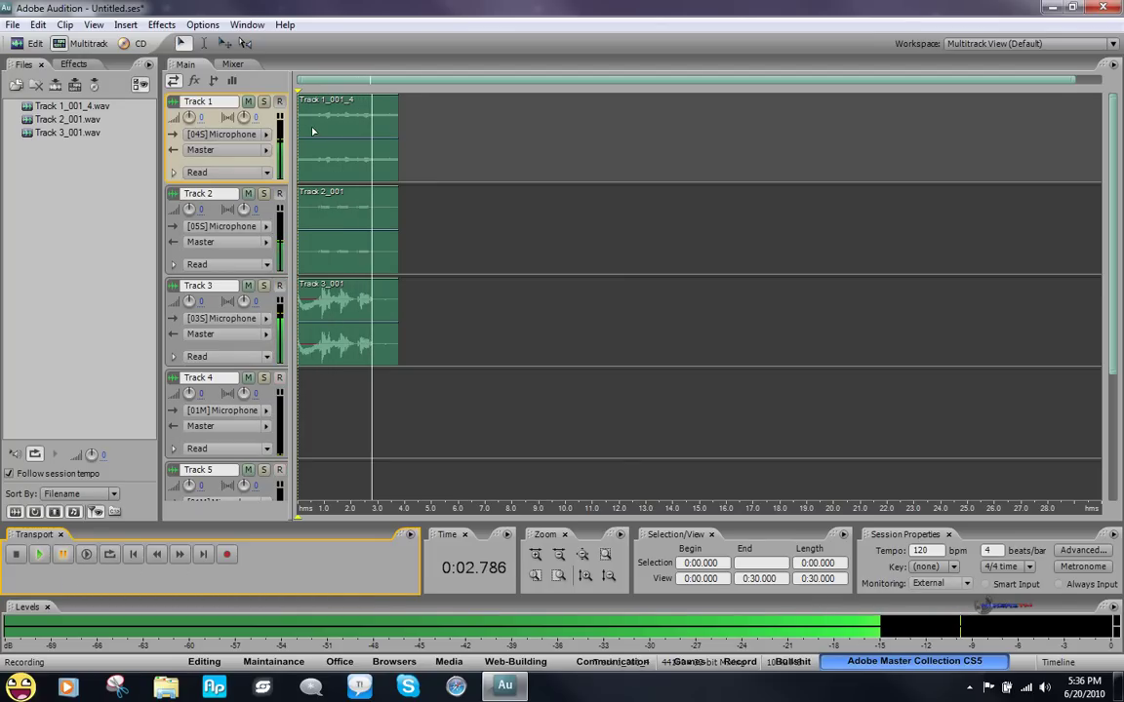
mouse_move(338, 238)
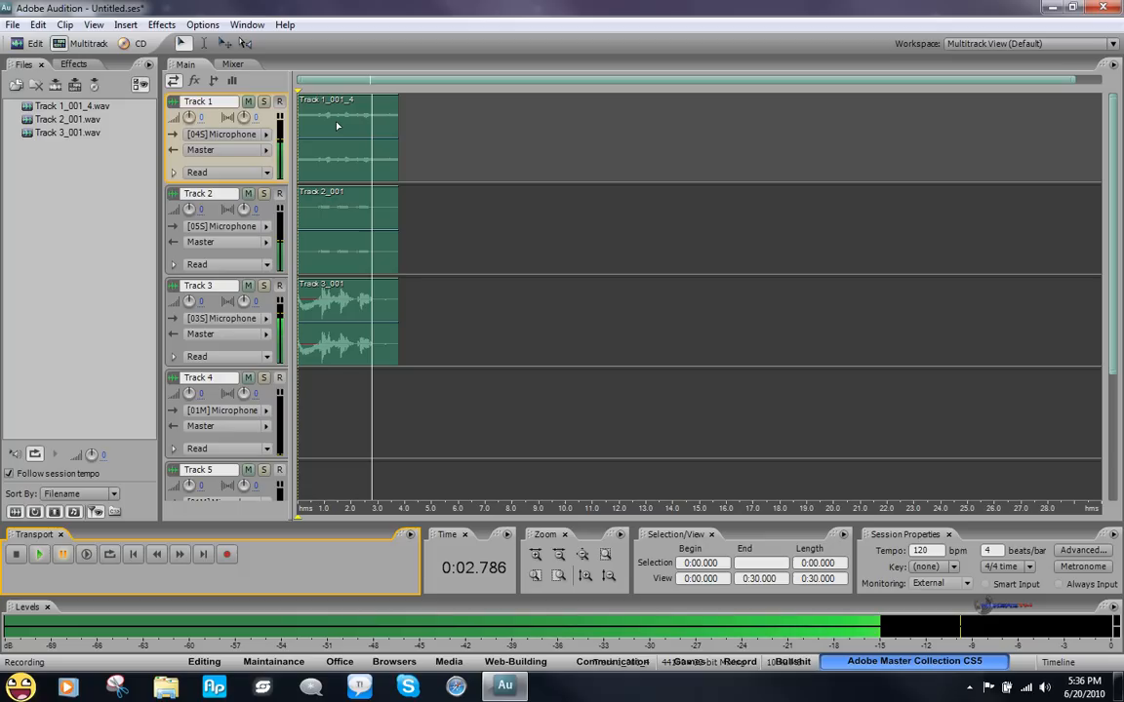
mouse_move(351, 141)
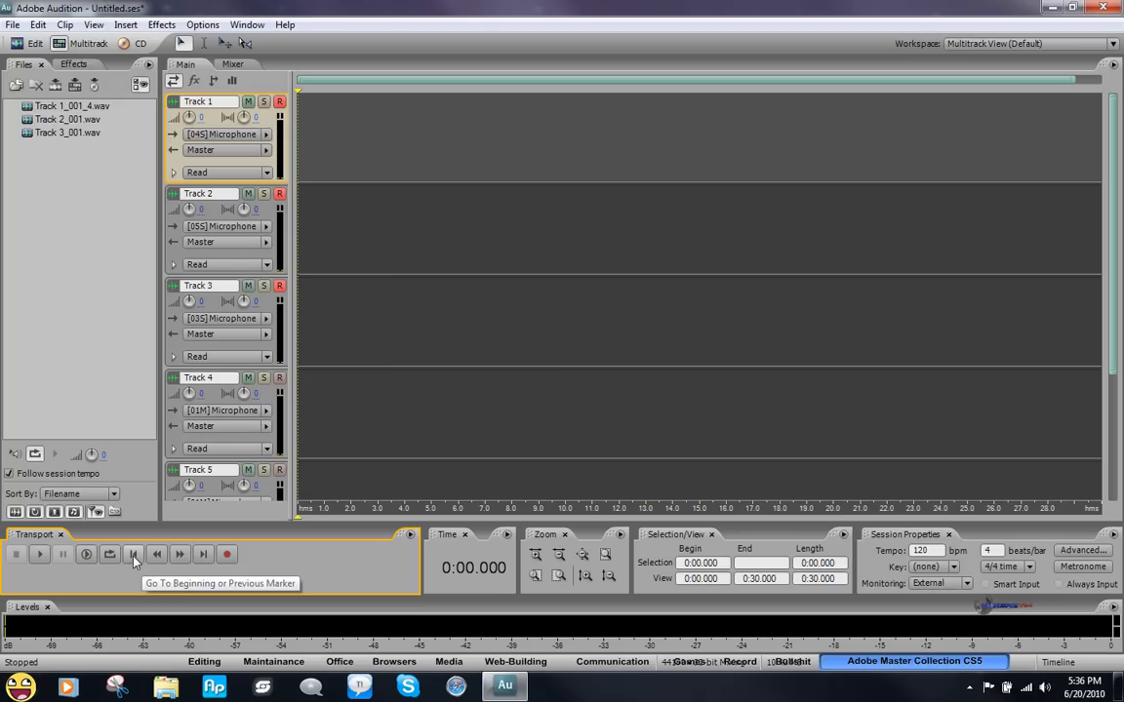
mouse_move(133, 555)
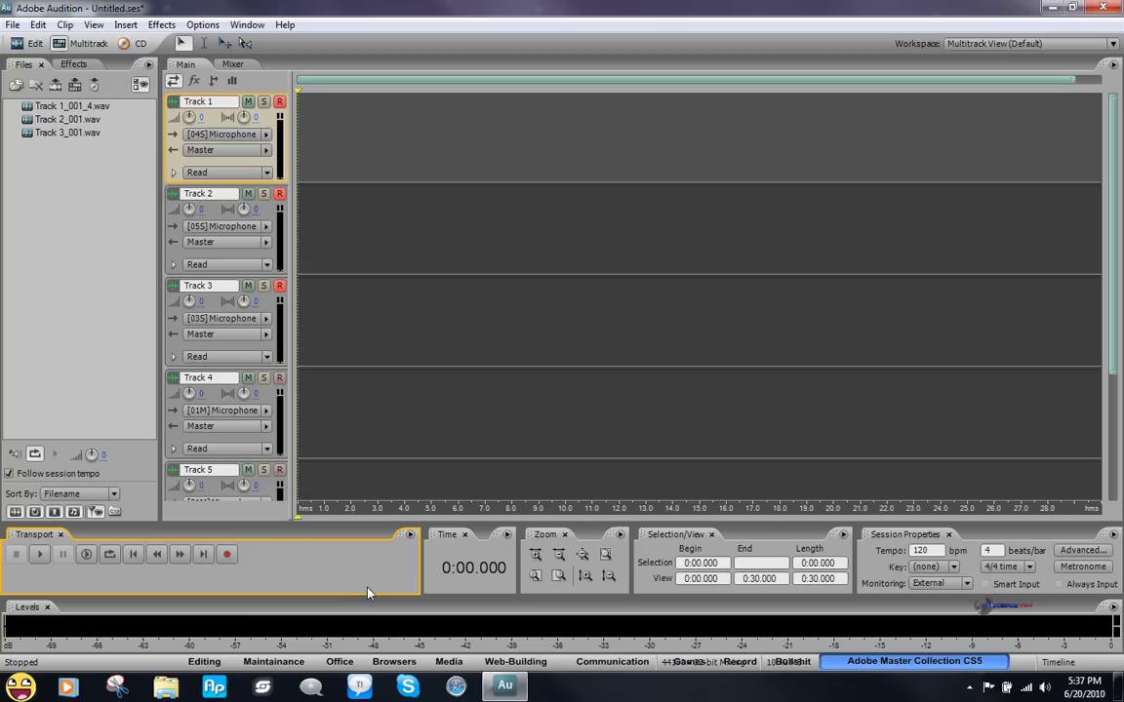
mouse_move(431, 582)
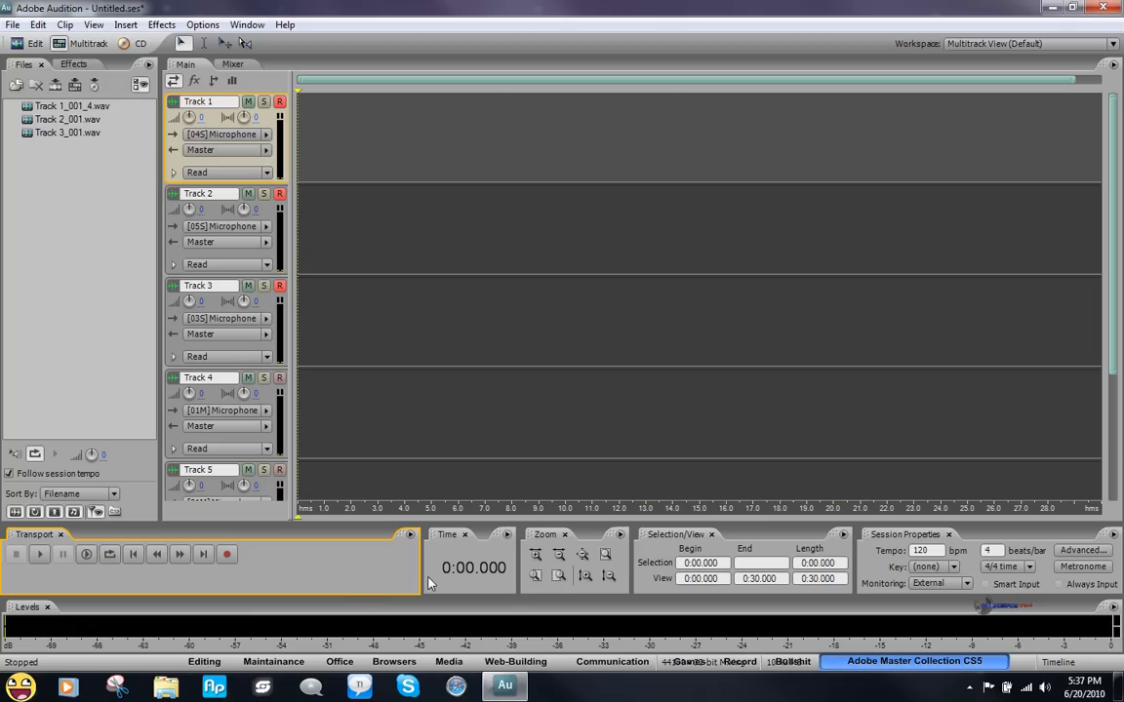